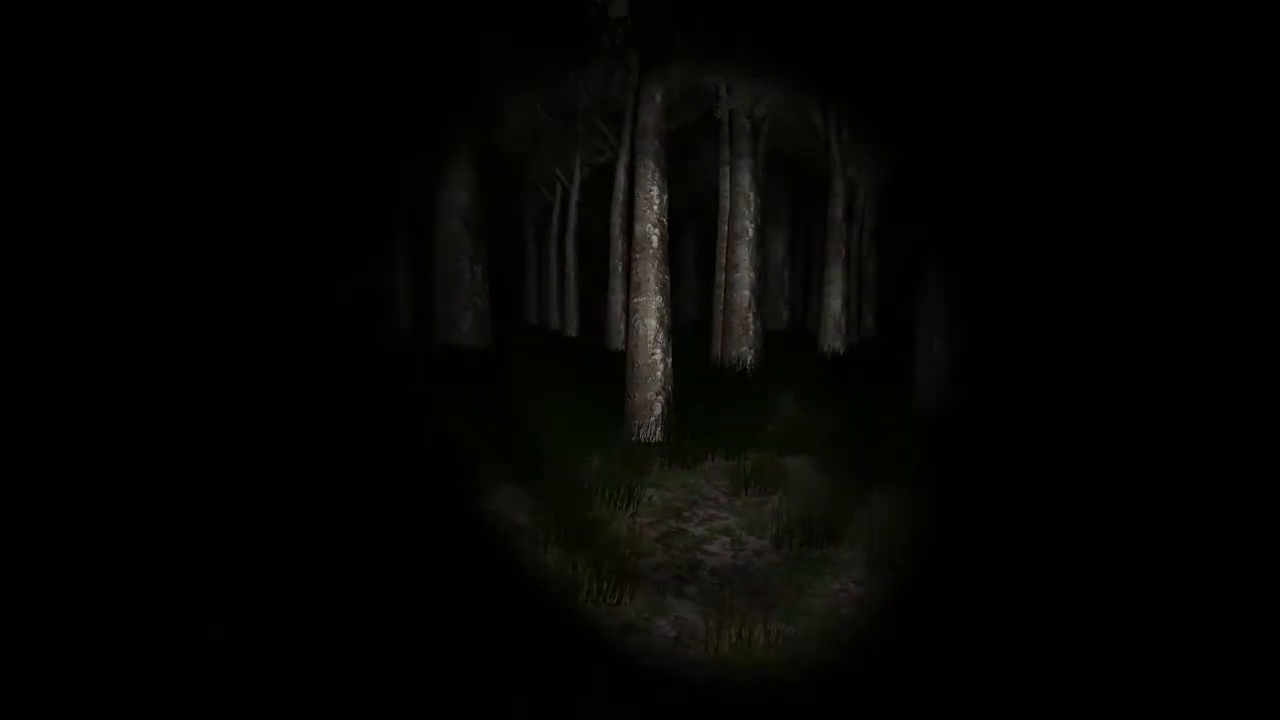
mouse_move(640, 360)
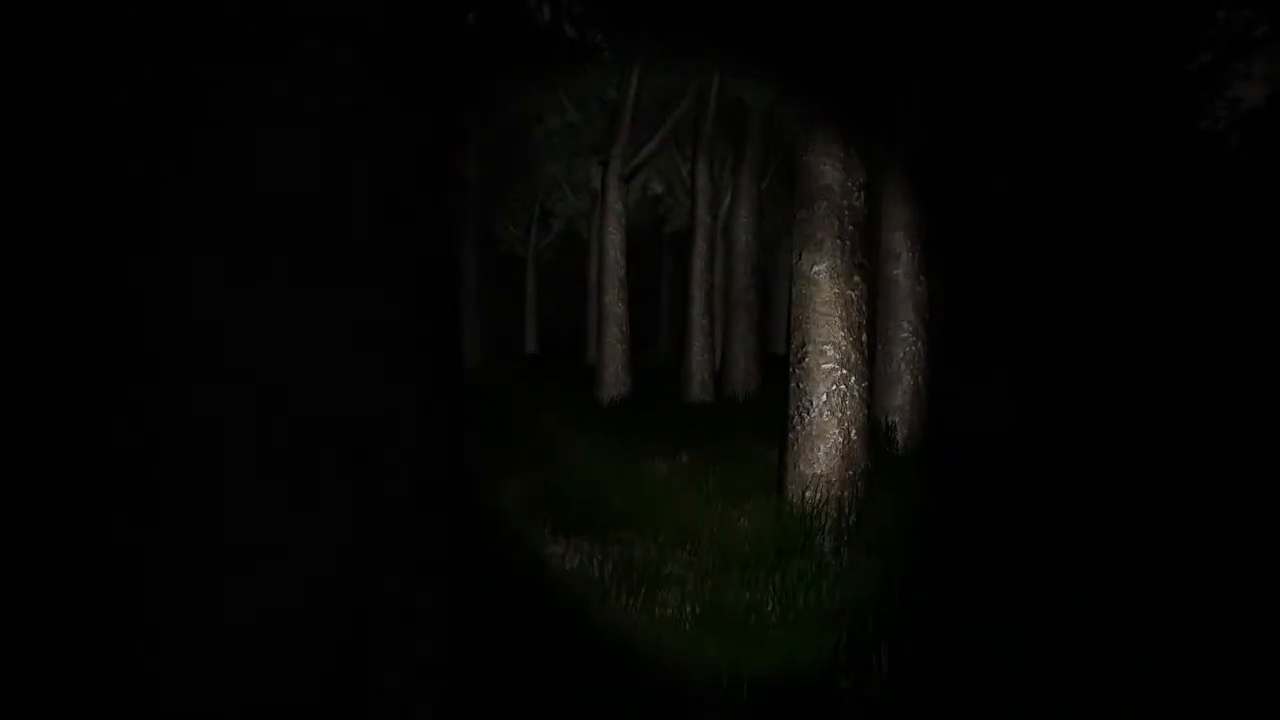
mouse_move(640, 360)
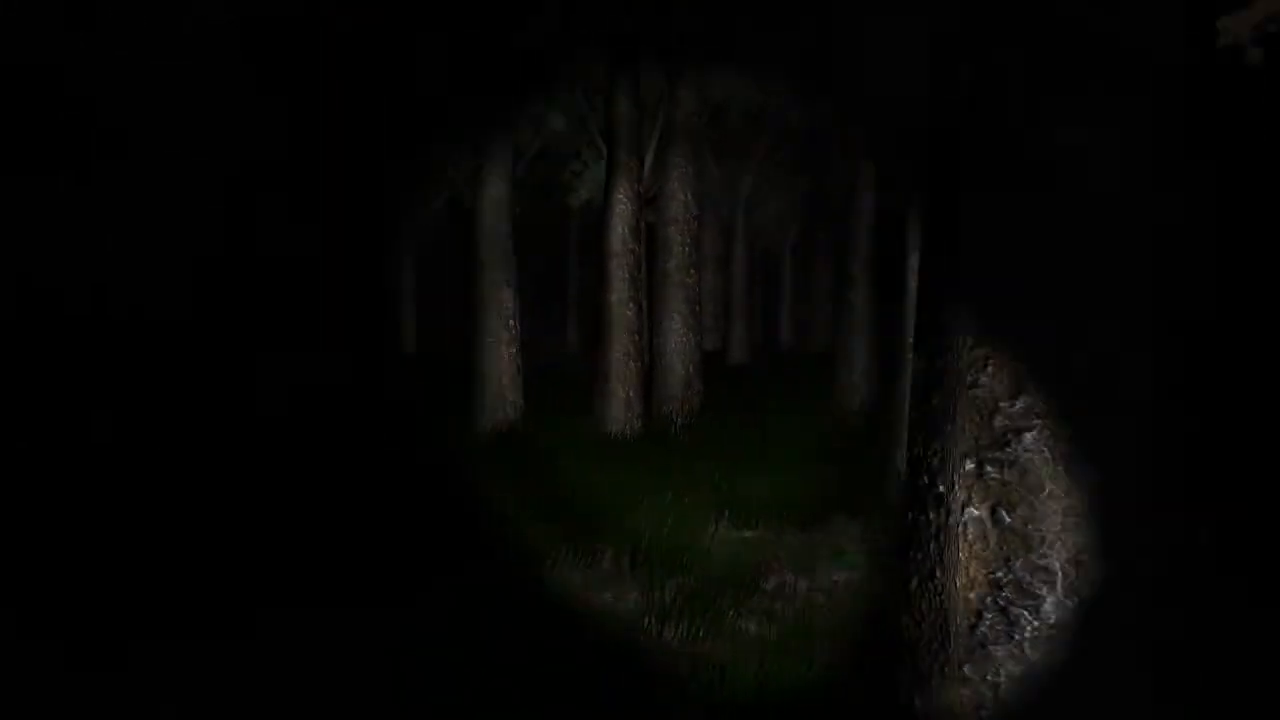
mouse_move(640, 360)
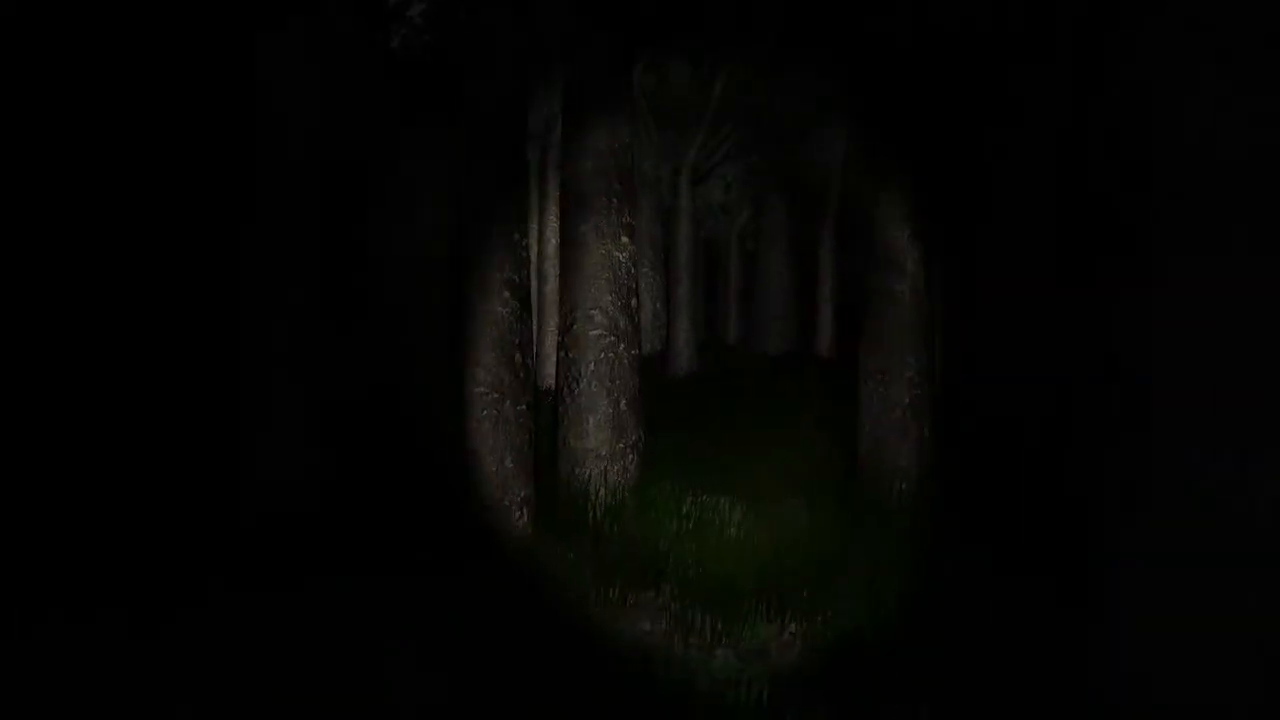
mouse_move(640, 360)
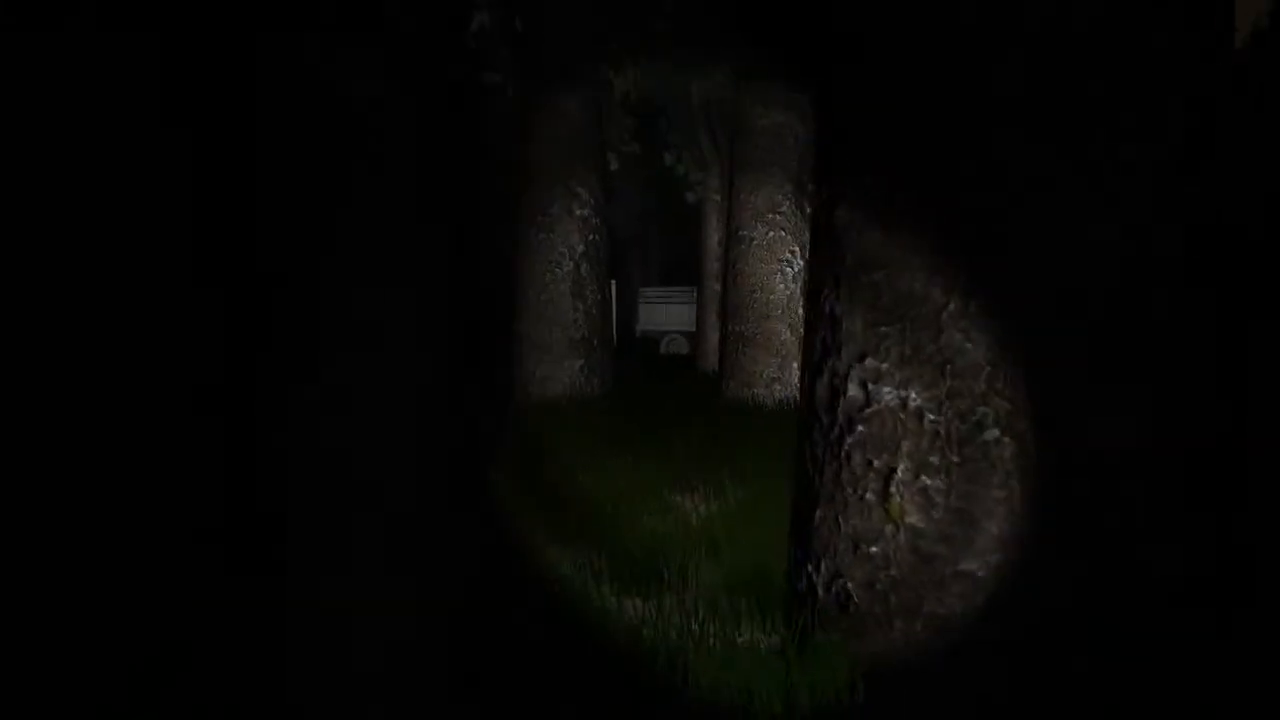
mouse_move(640, 360)
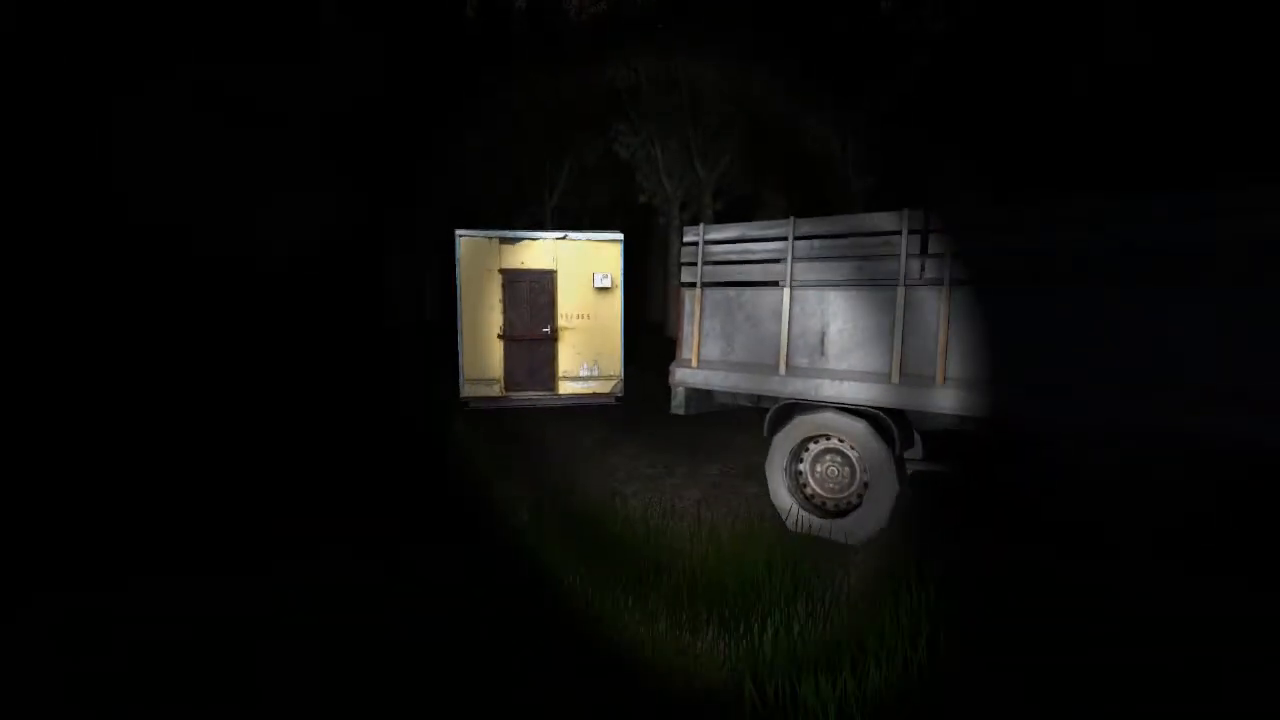
mouse_move(640, 360)
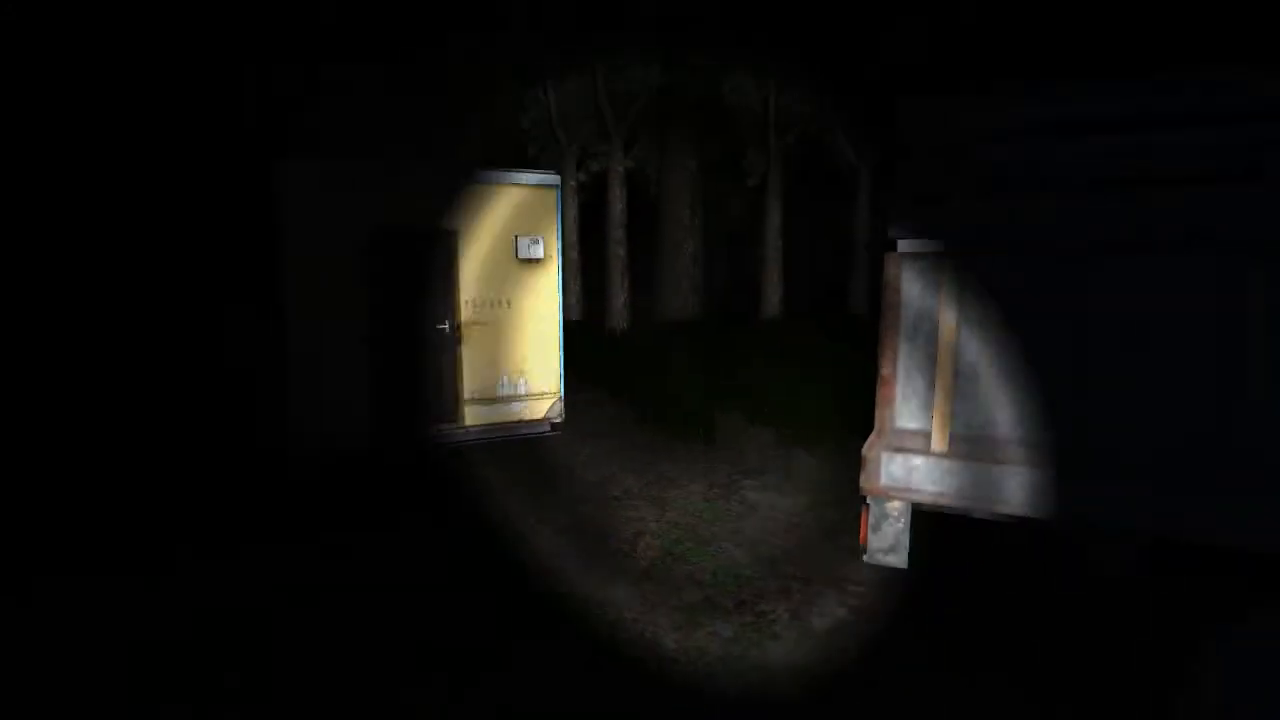
mouse_move(640, 360)
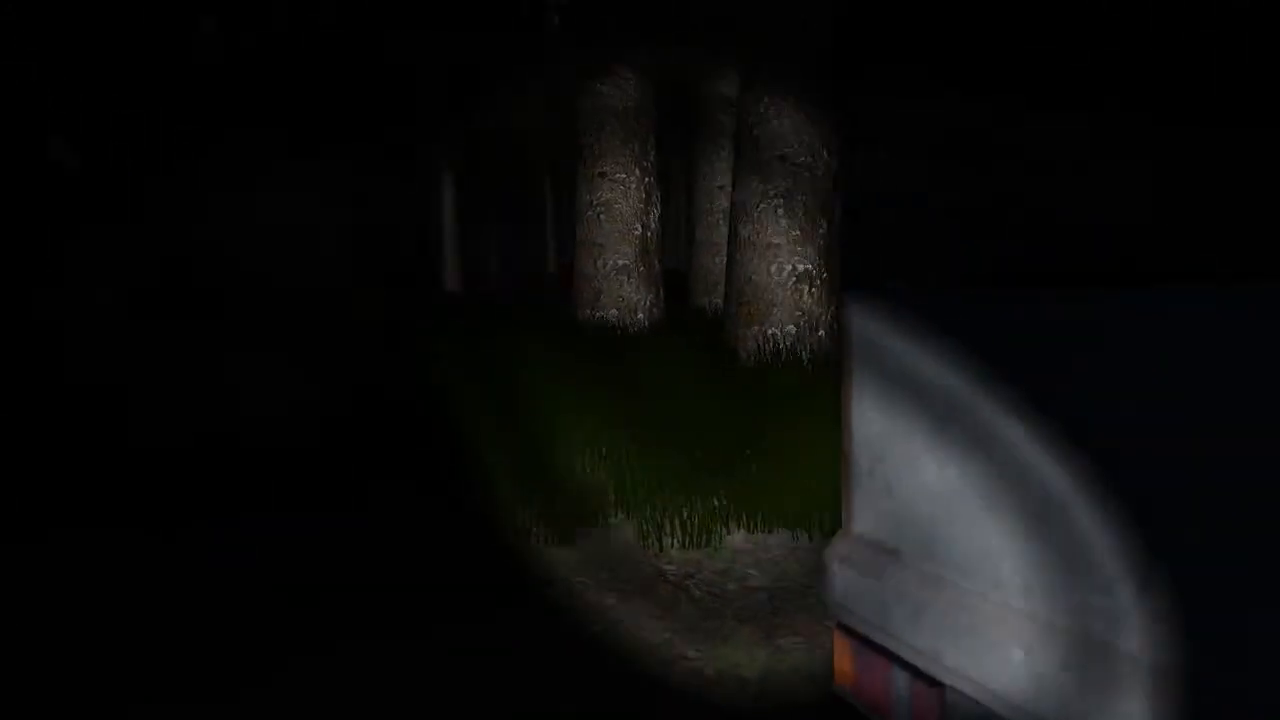
mouse_move(640, 360)
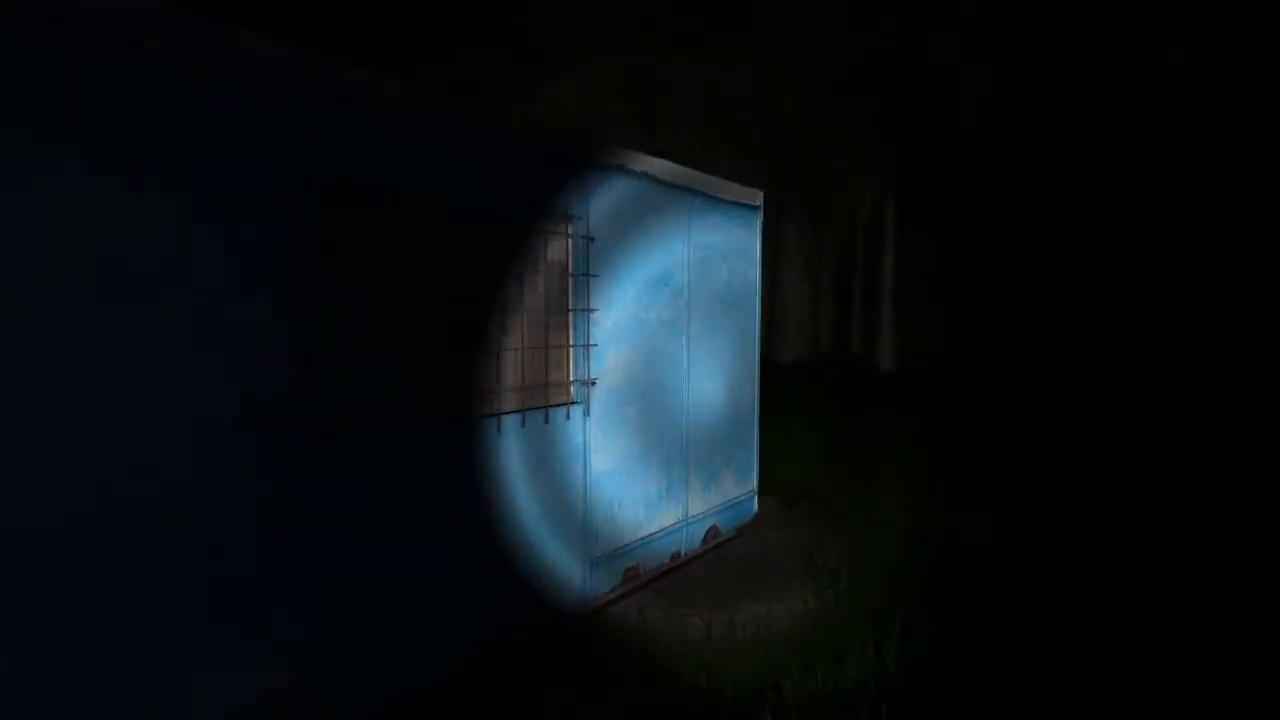
mouse_move(640, 360)
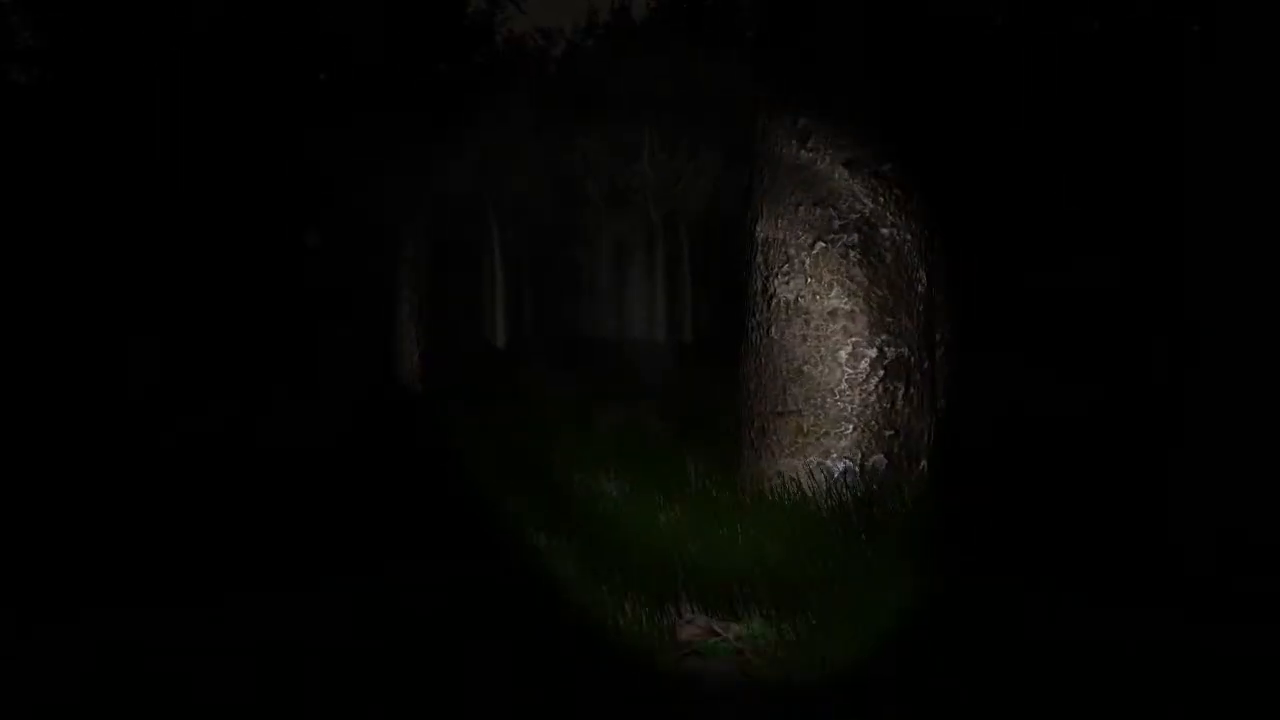
mouse_move(640, 360)
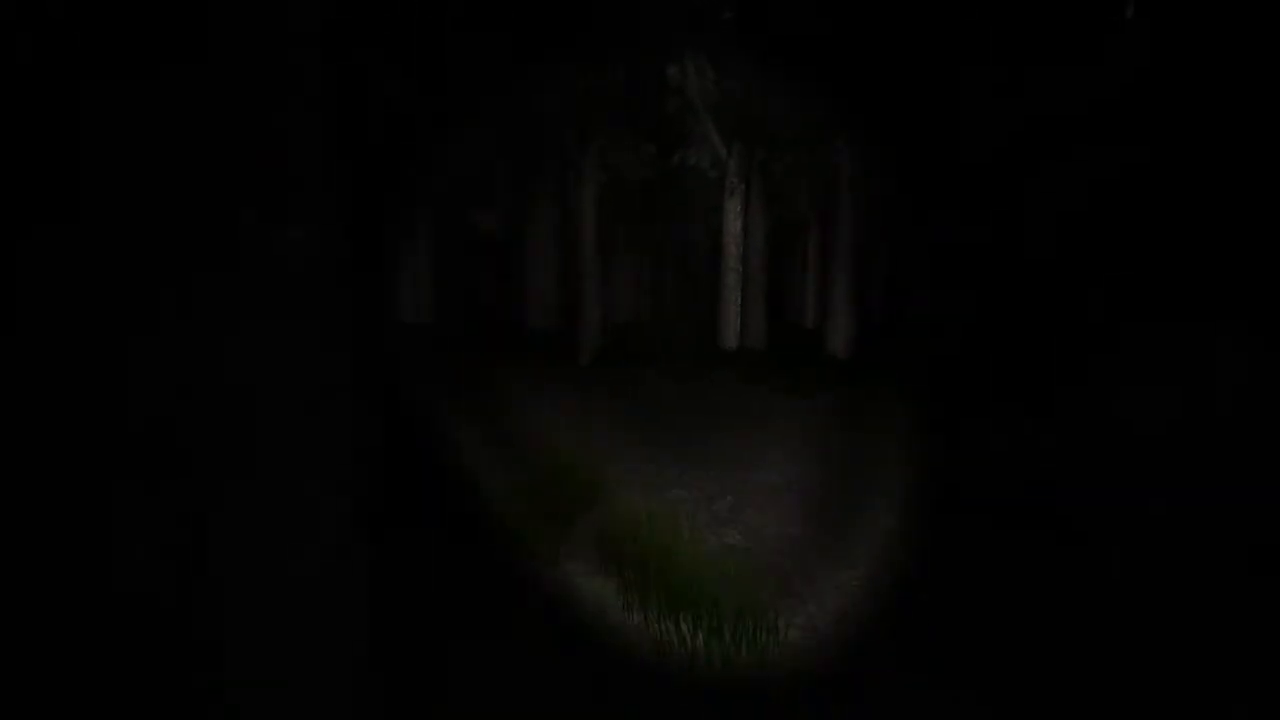
mouse_move(640, 360)
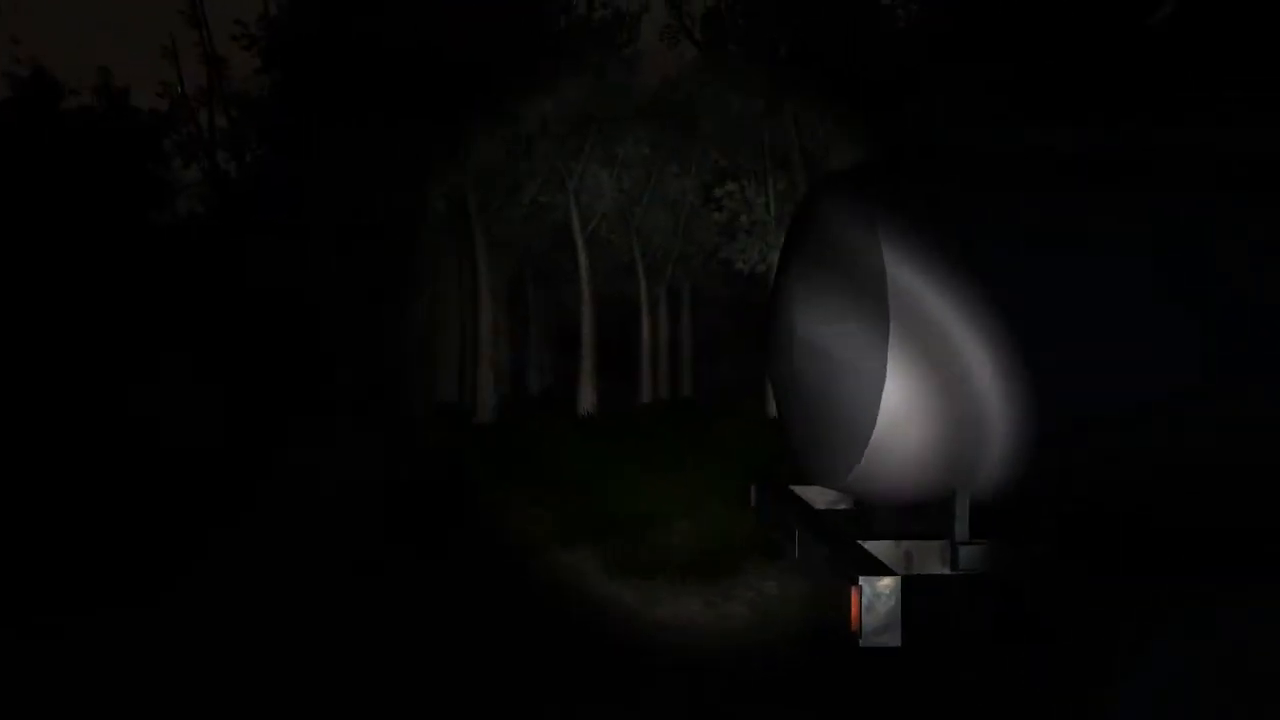
mouse_move(640, 360)
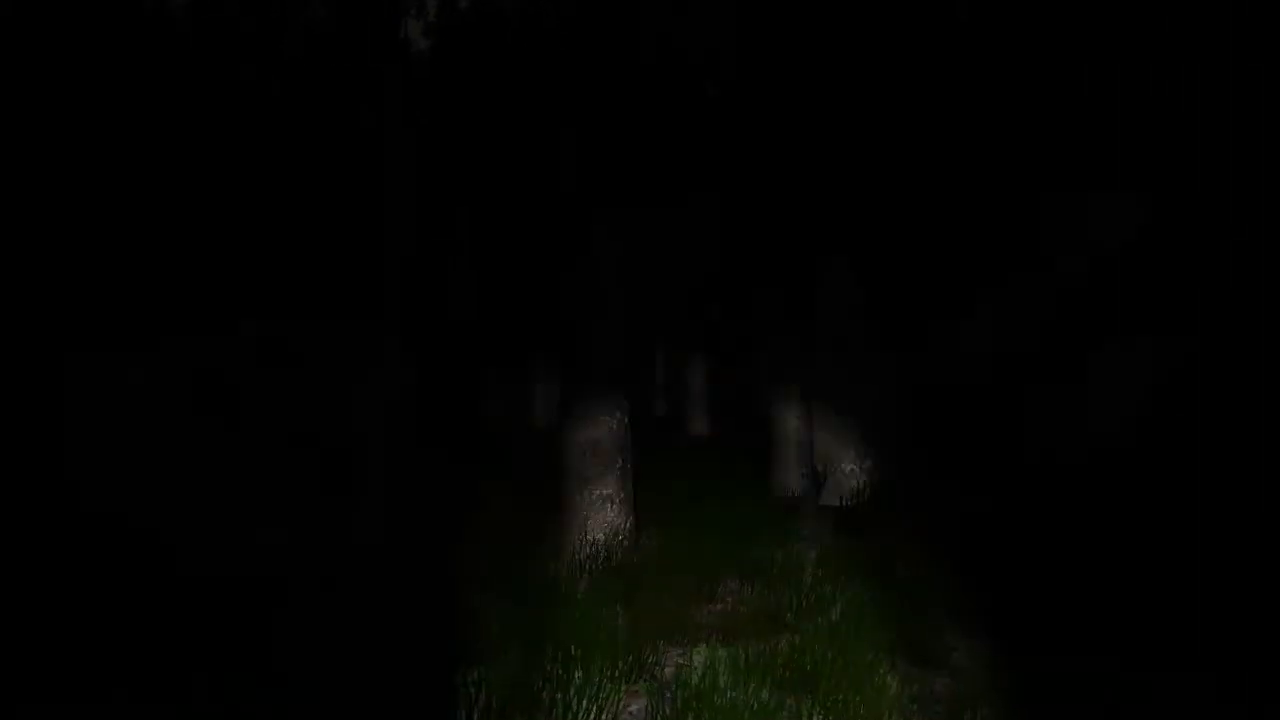
mouse_move(640, 360)
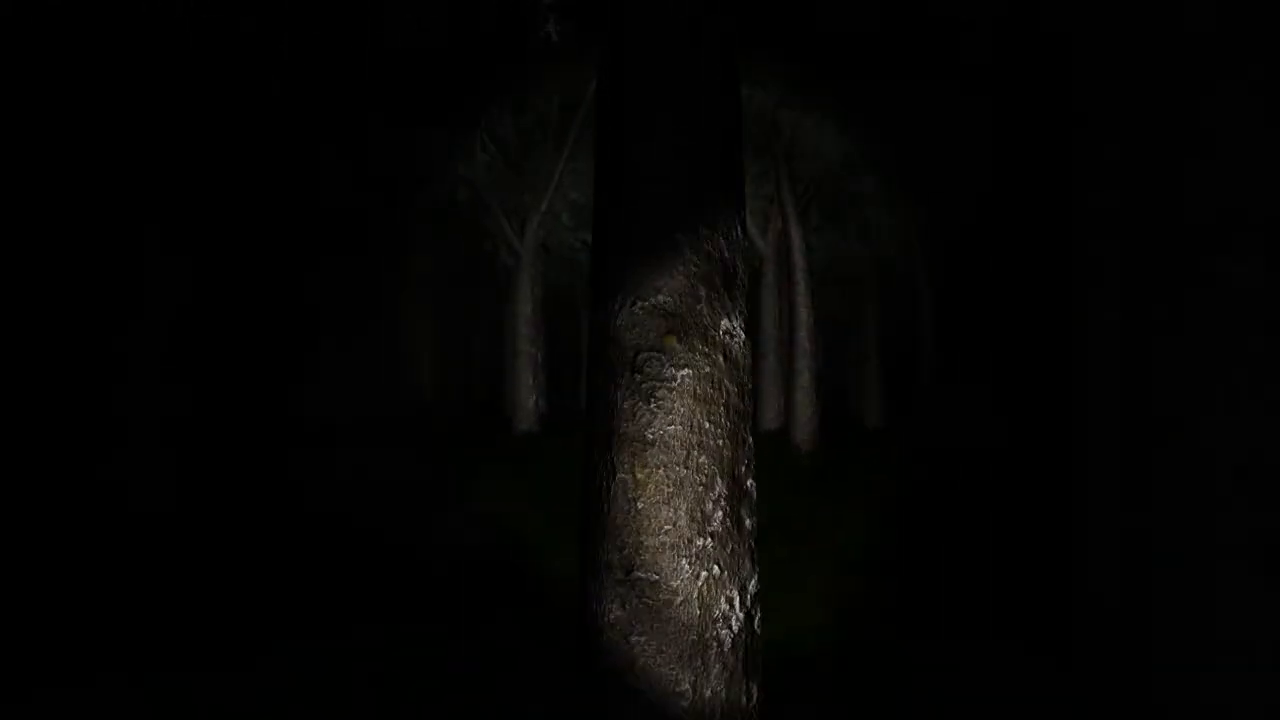